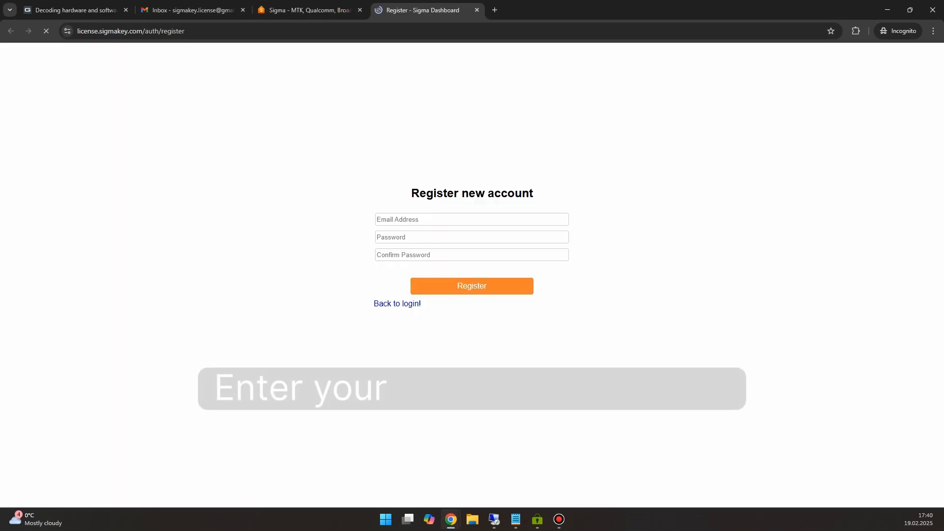
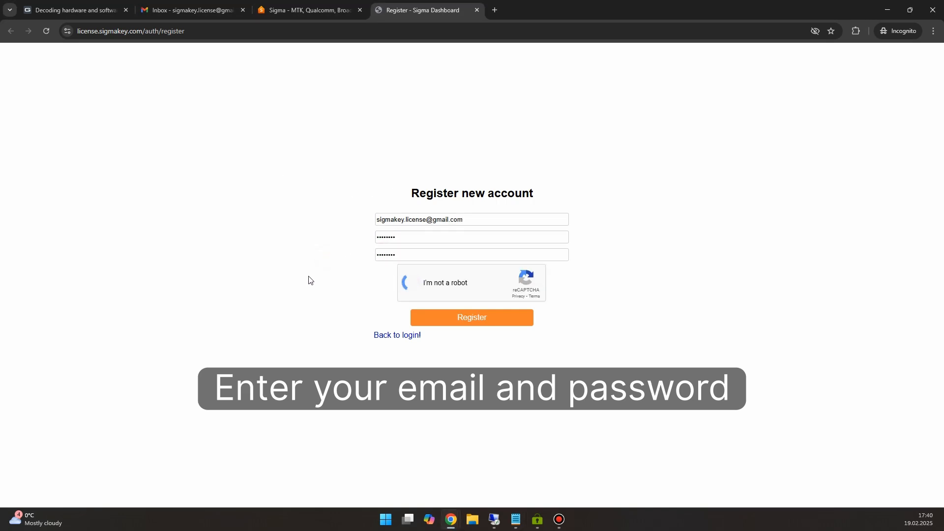
click(471, 318)
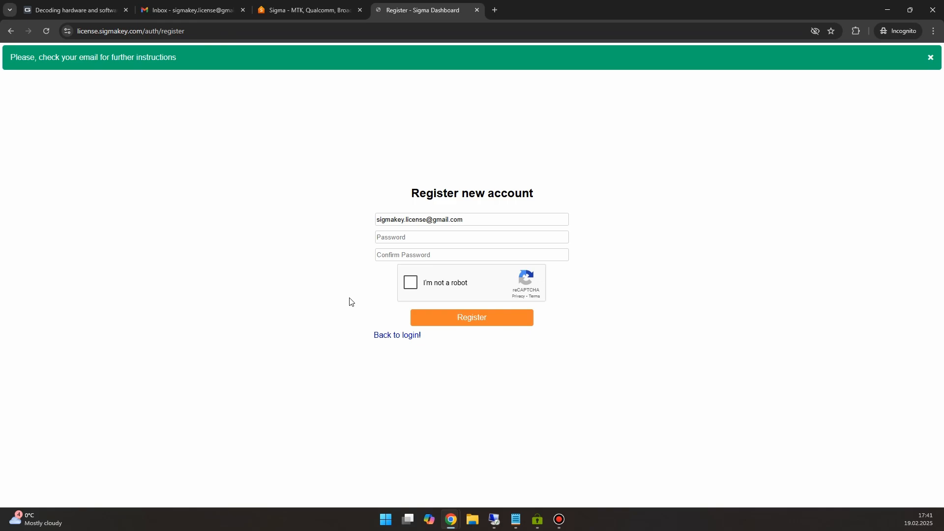
click(396, 335)
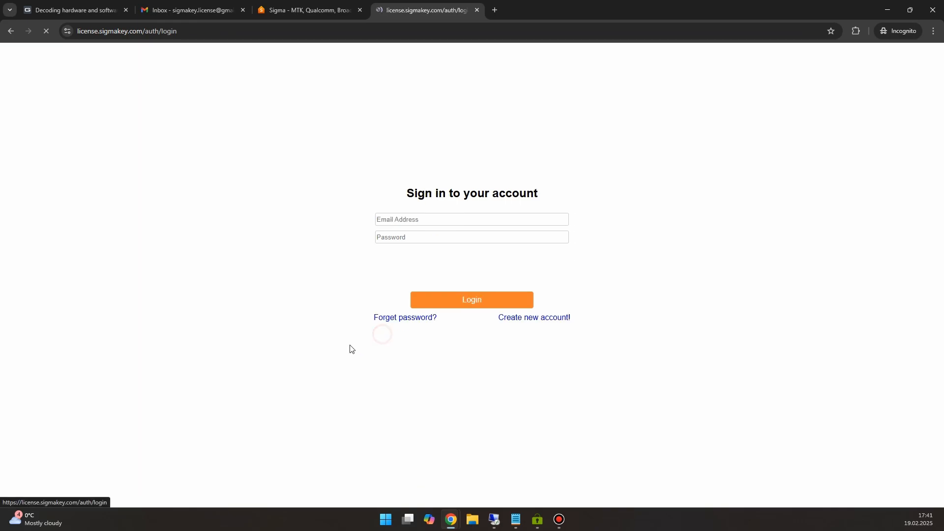
click(187, 10)
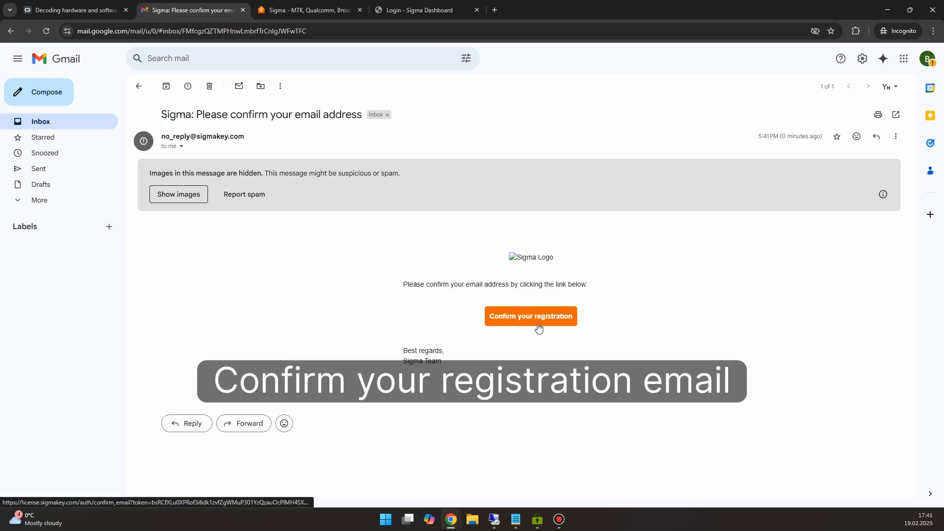
click(530, 315)
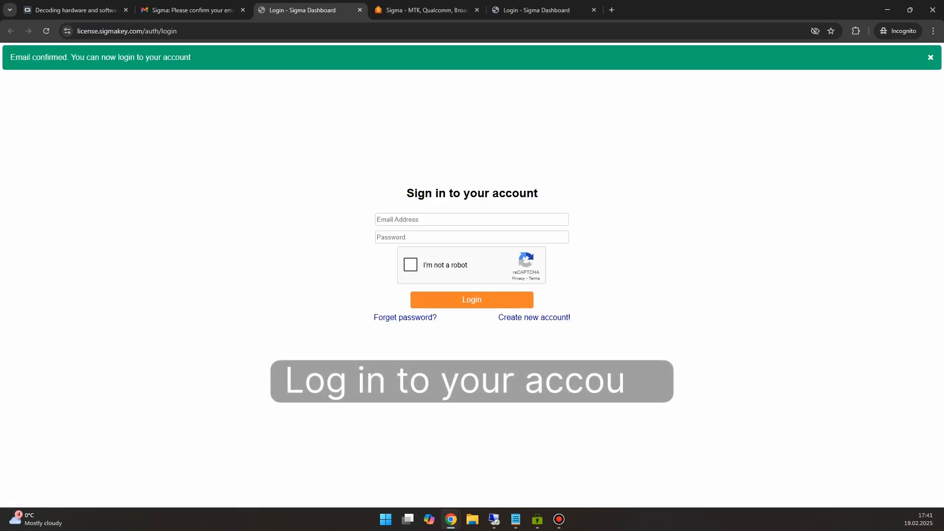
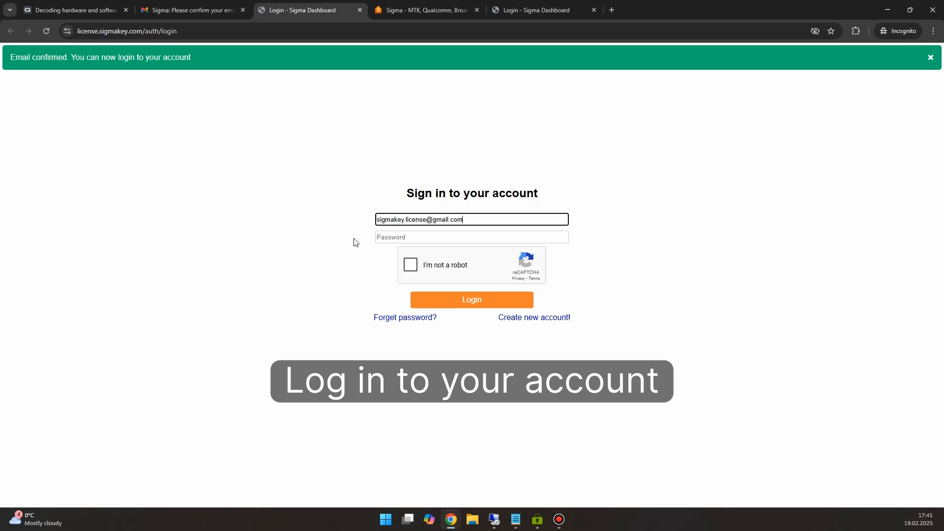
text(password)
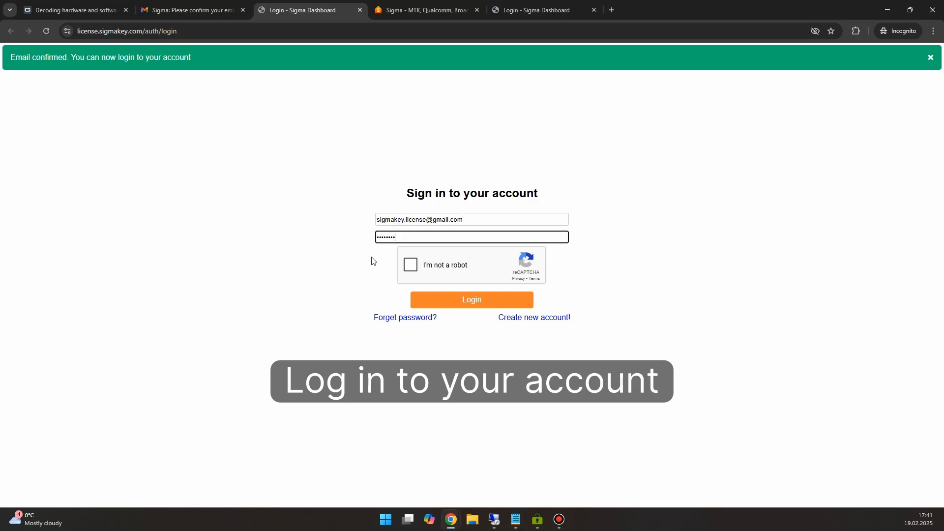
click(410, 264)
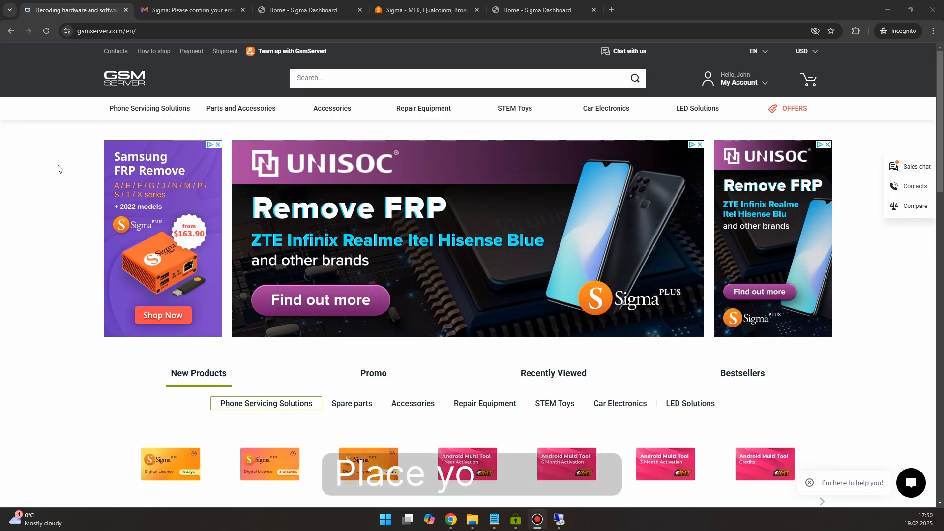
Add the Sigma Plus 3 Day License (USD 9.99) to the cart and reach checkout
scroll(down, 3)
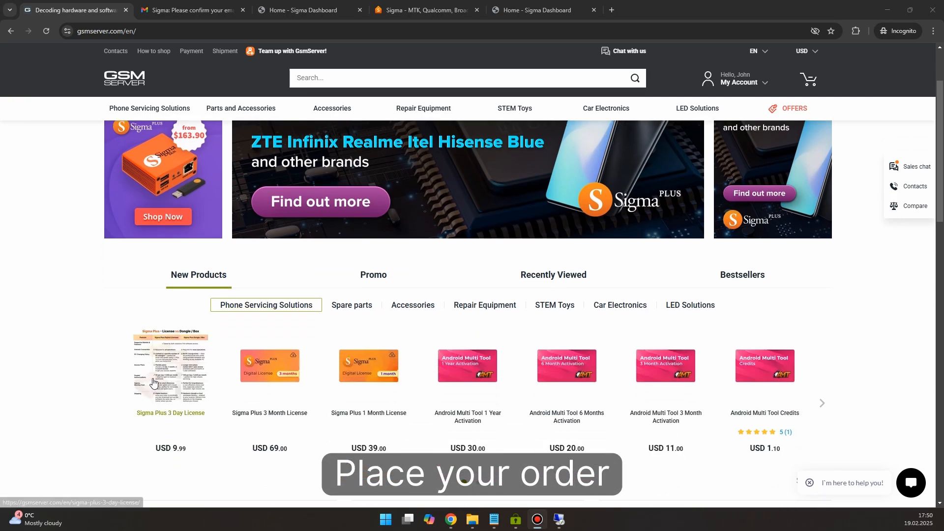
click(154, 383)
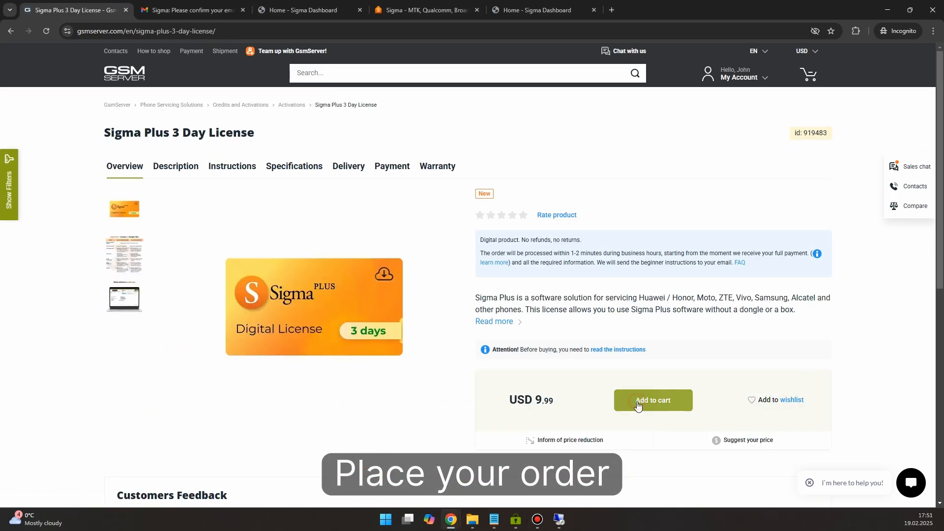
click(652, 400)
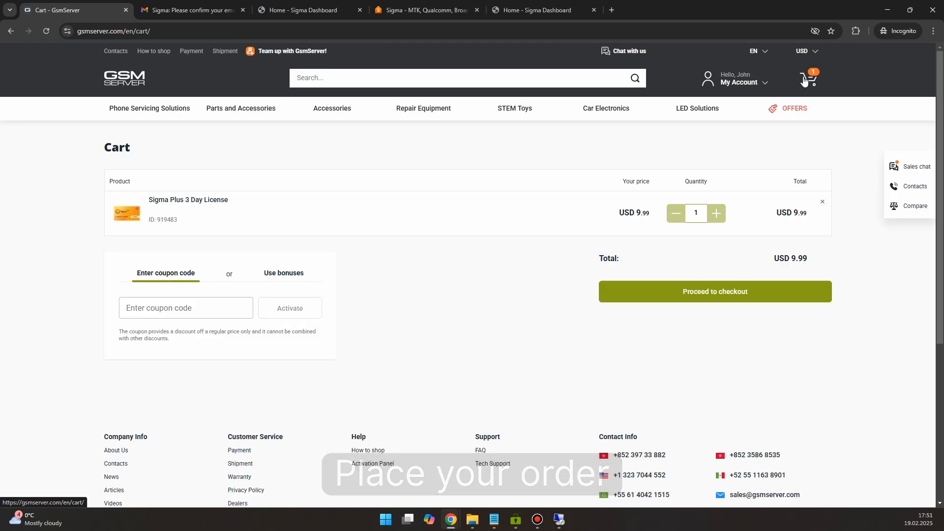
click(713, 291)
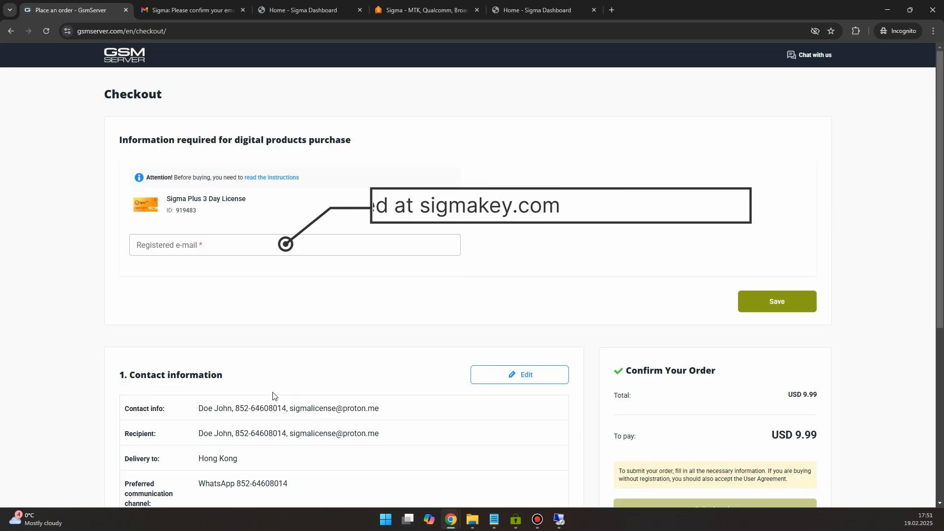
Save the sigmakey registered e-mail on the order and submit it for USD 18.49
click(294, 244)
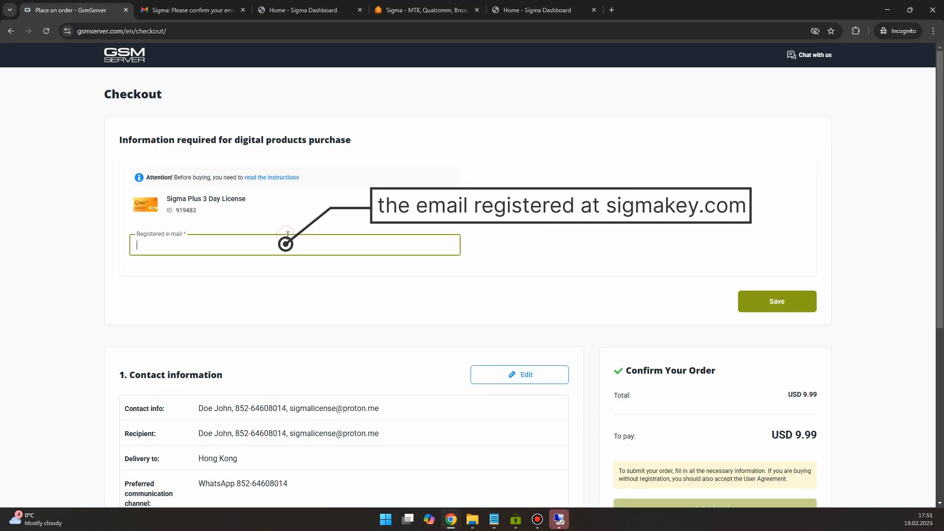
click(776, 301)
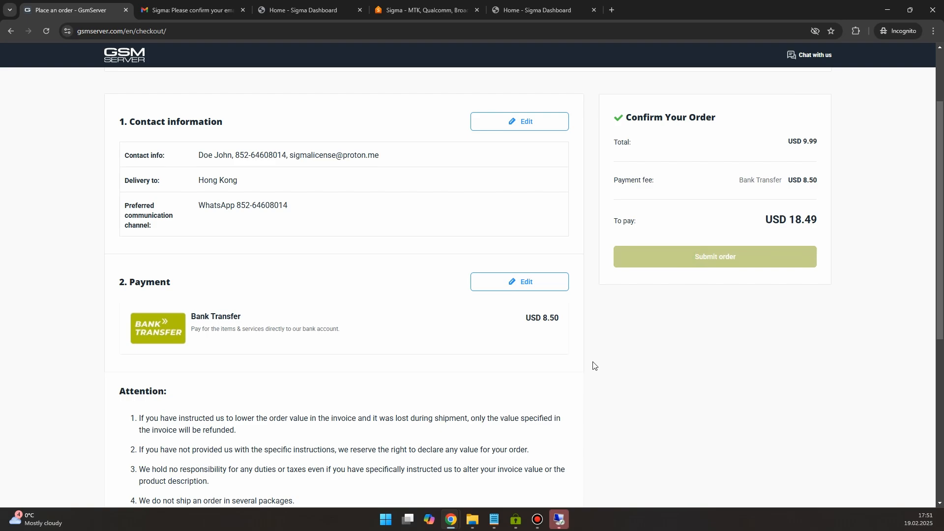
click(714, 257)
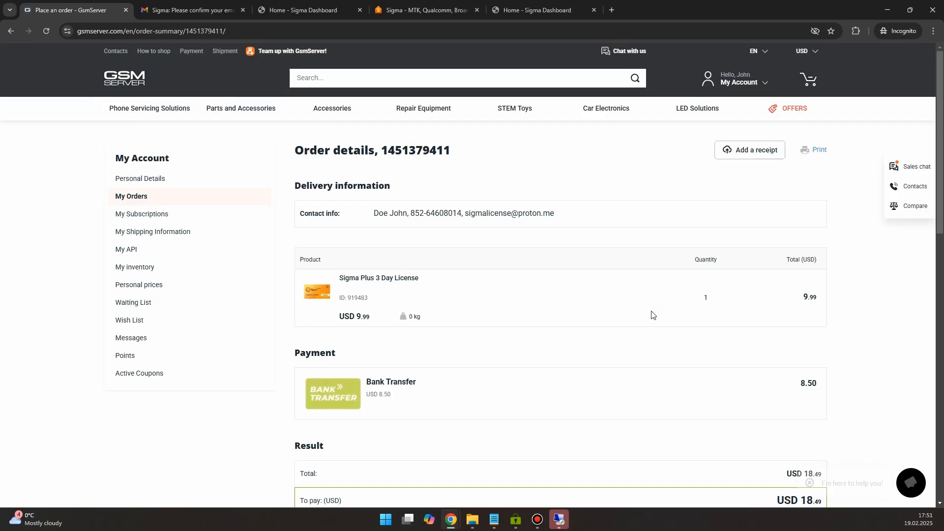
scroll(down, 3)
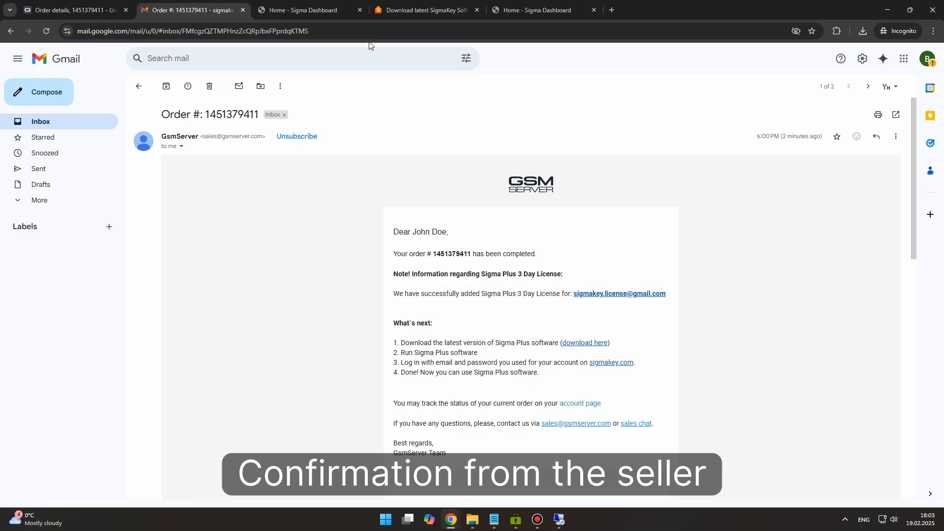
Download and launch the latest Sigma Plus software from the order email
click(427, 10)
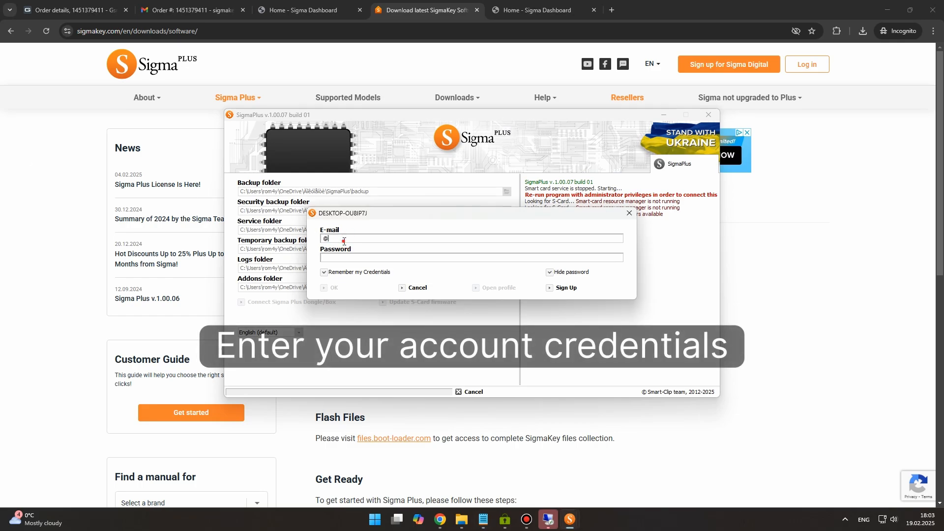
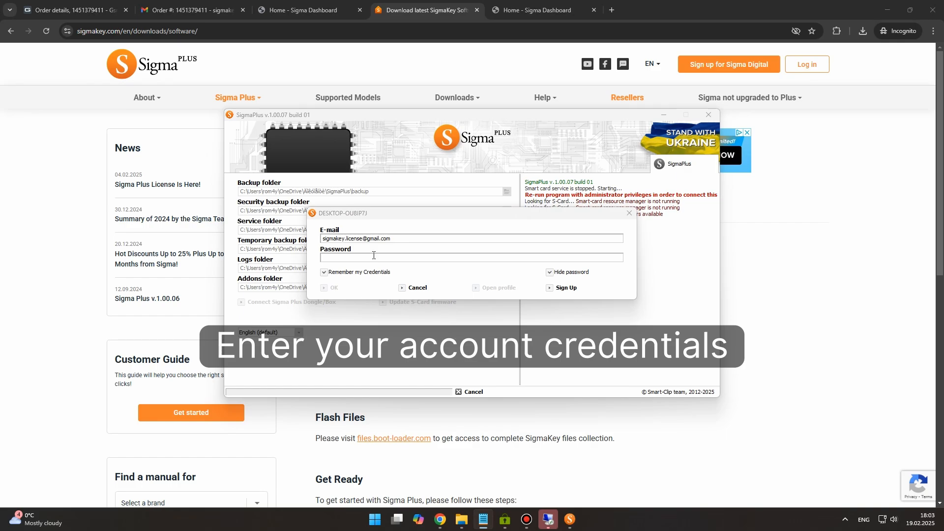
click(456, 257)
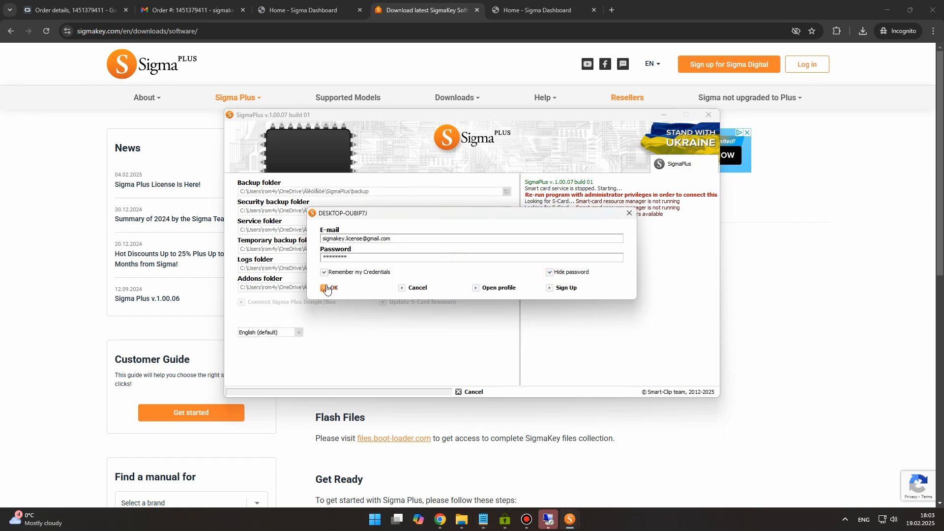
click(329, 289)
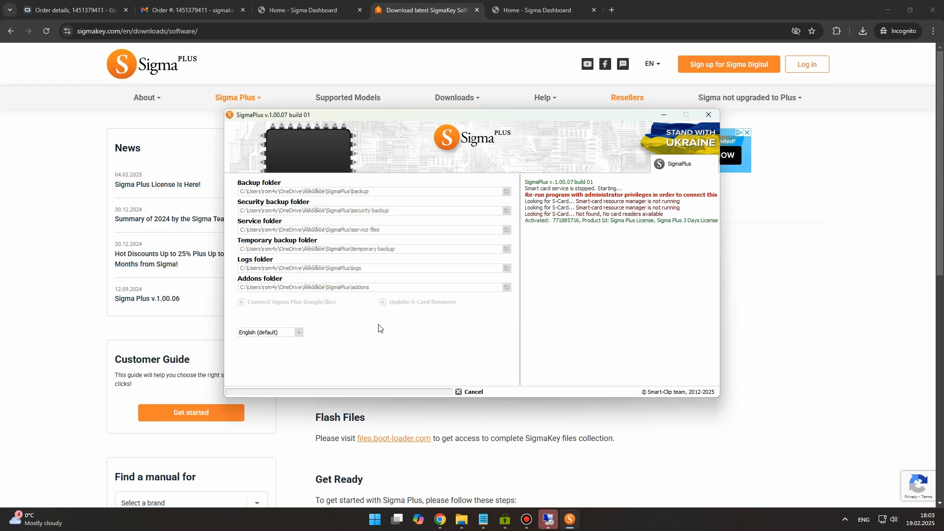